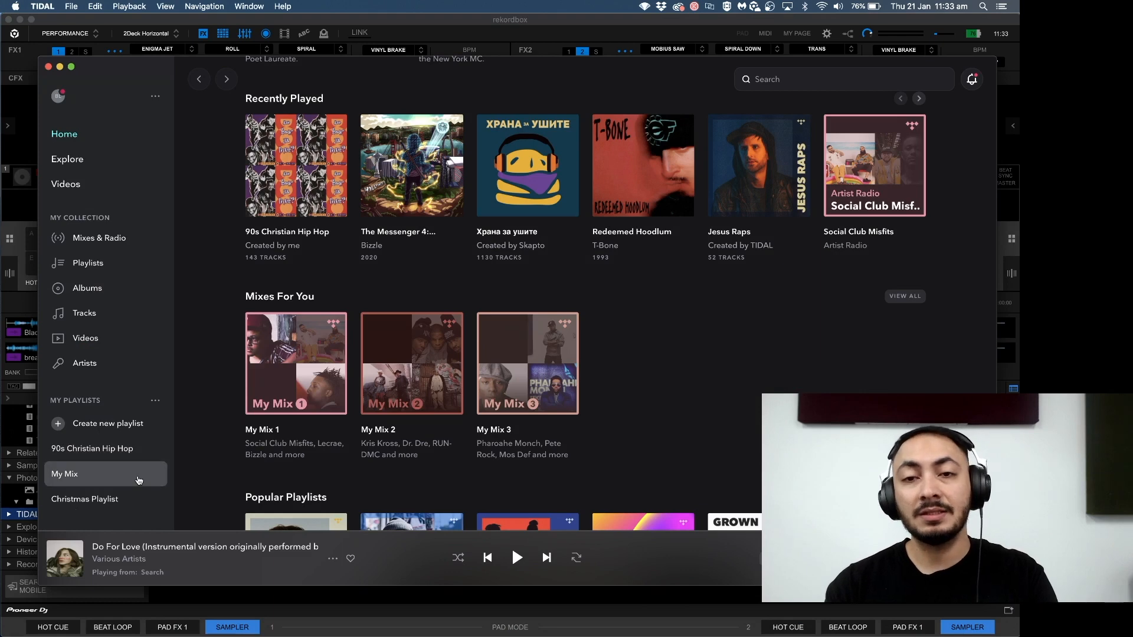
pyautogui.moveTo(445, 82)
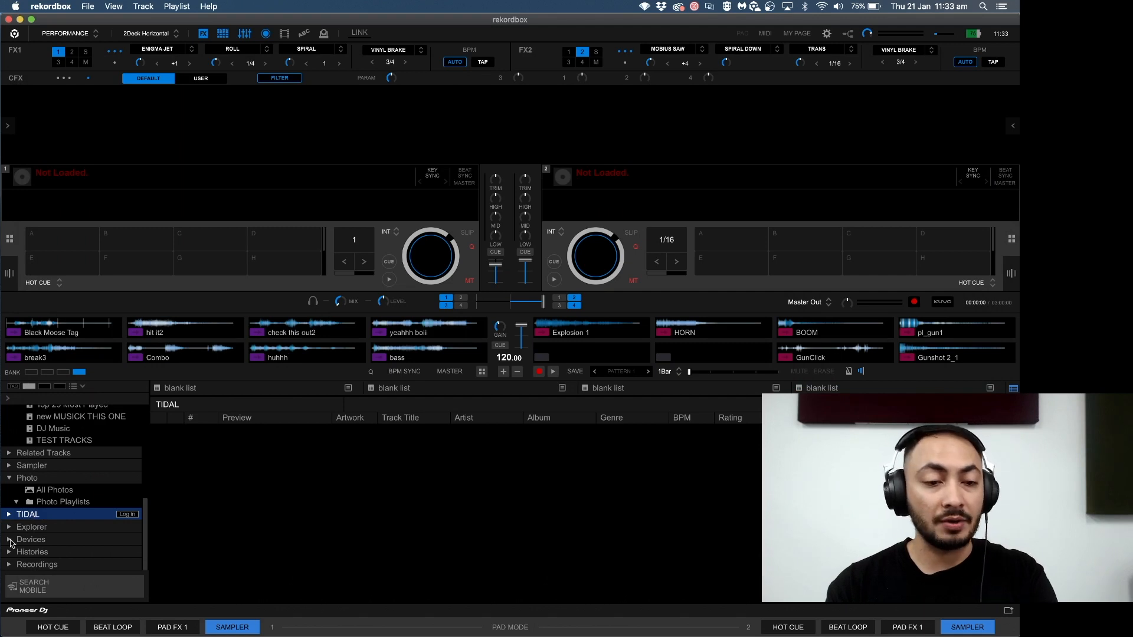
pyautogui.moveTo(109, 435)
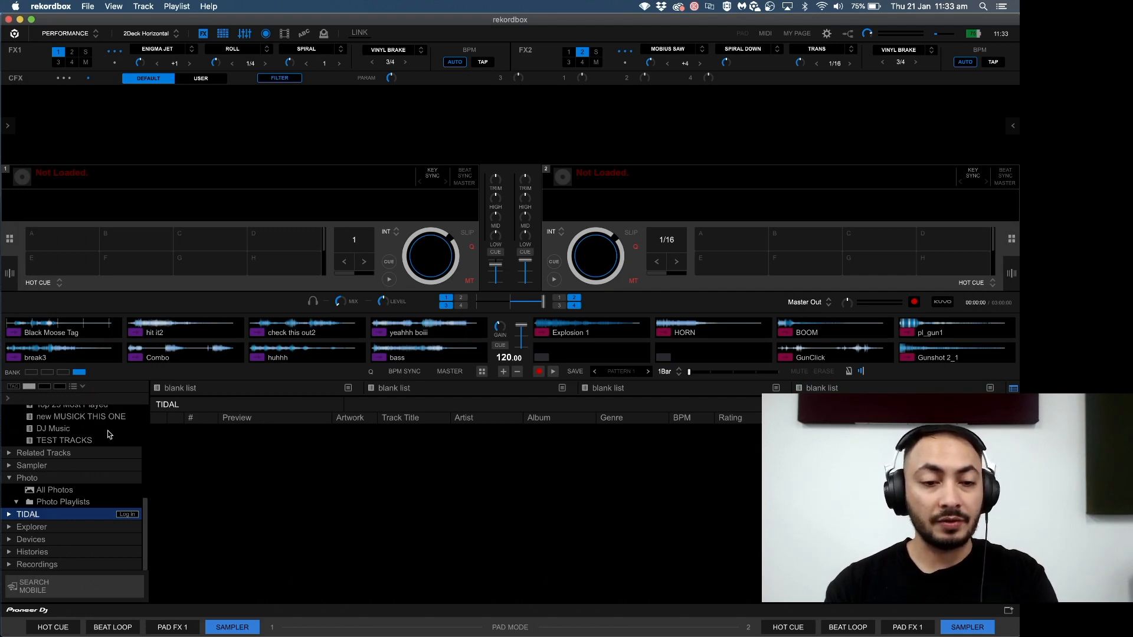
pyautogui.moveTo(23, 542)
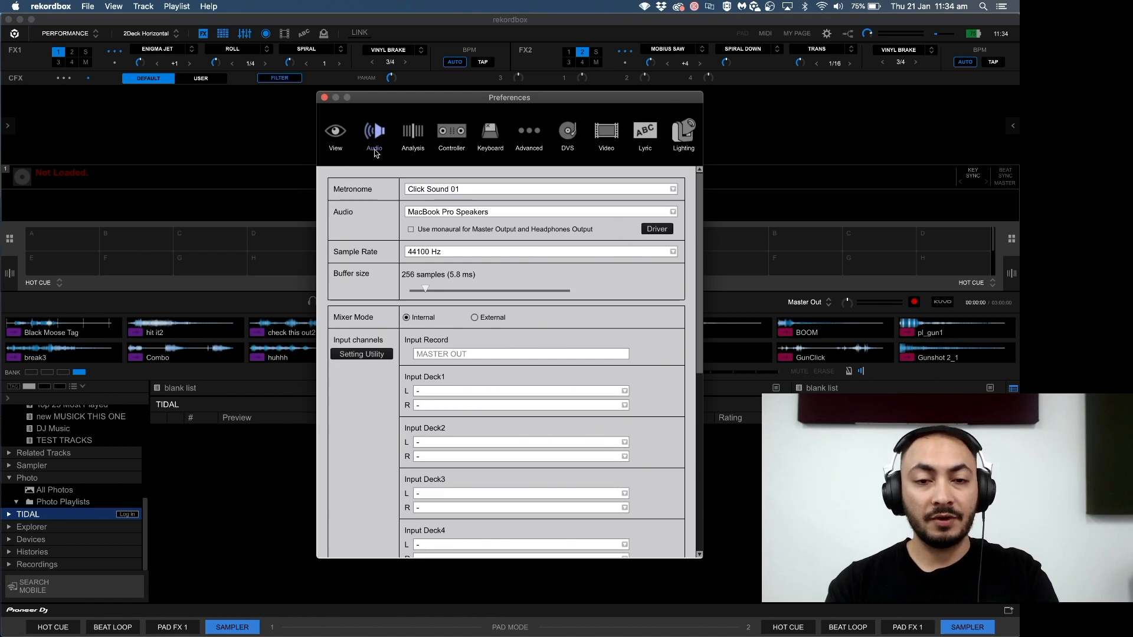
pyautogui.click(335, 132)
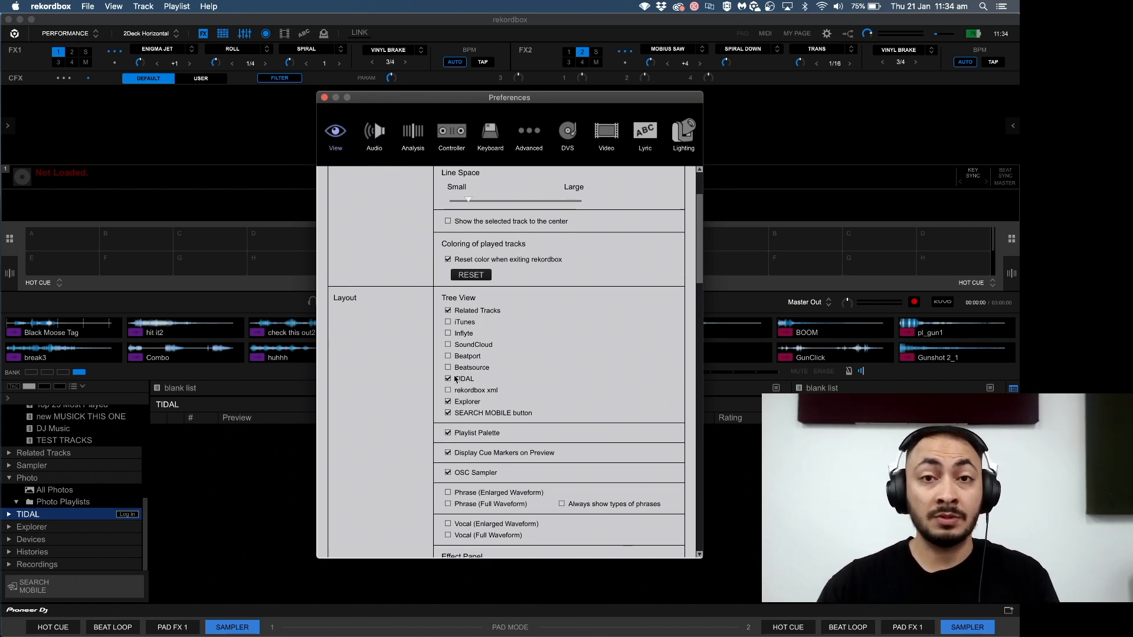
pyautogui.moveTo(325, 98)
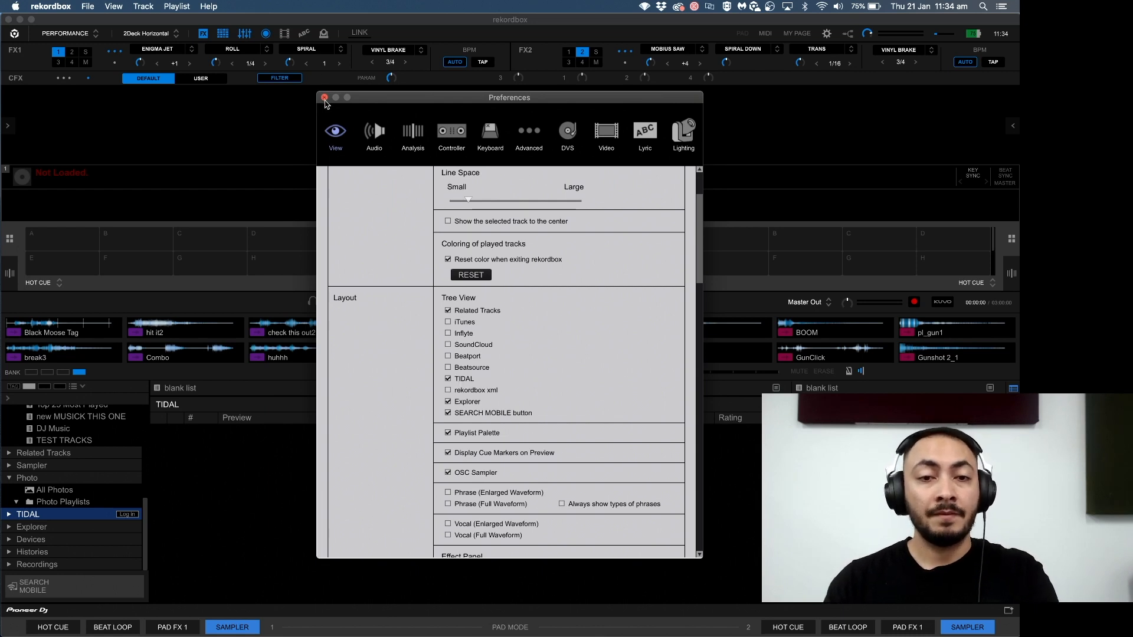
pyautogui.click(324, 97)
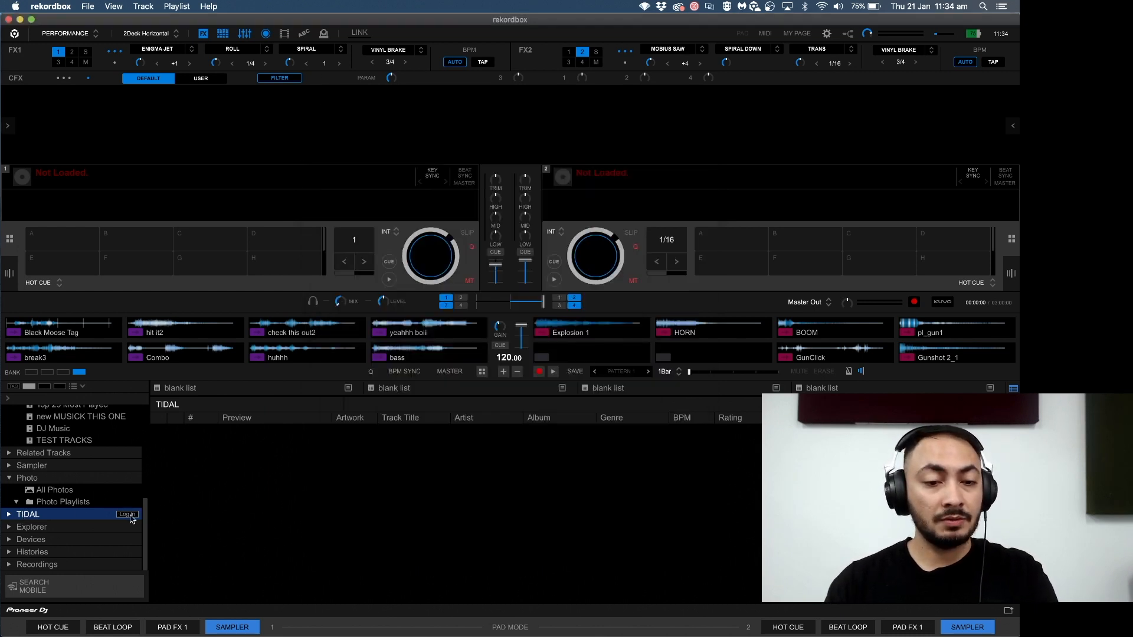
# - Sign in on TIDAL's web login page and return the successful login to rekordbox
pyautogui.click(128, 514)
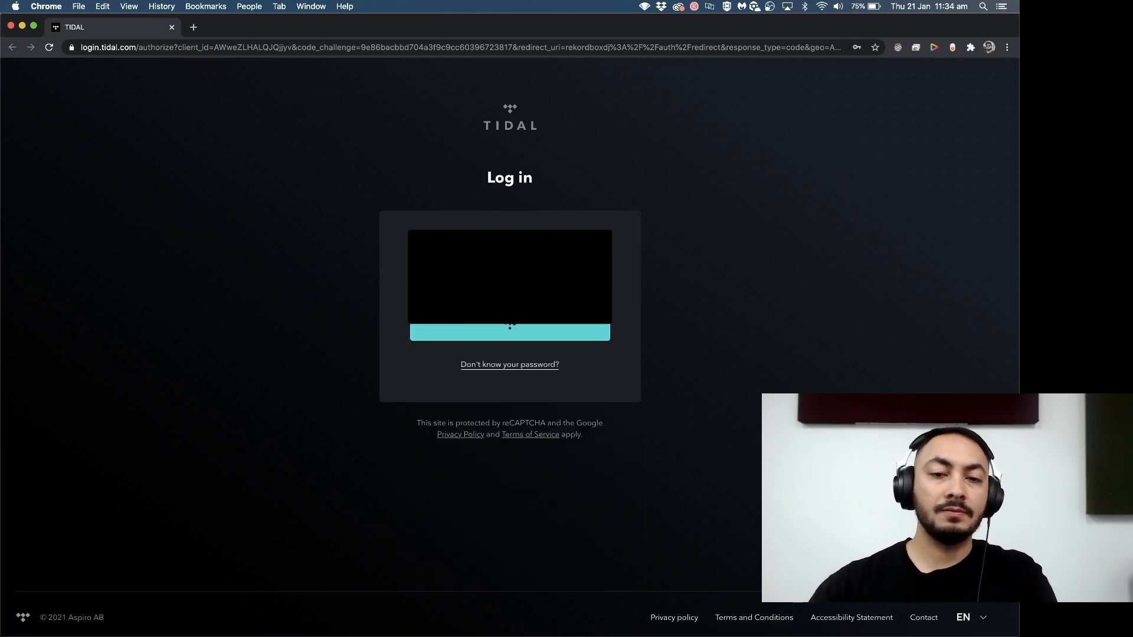
pyautogui.click(510, 333)
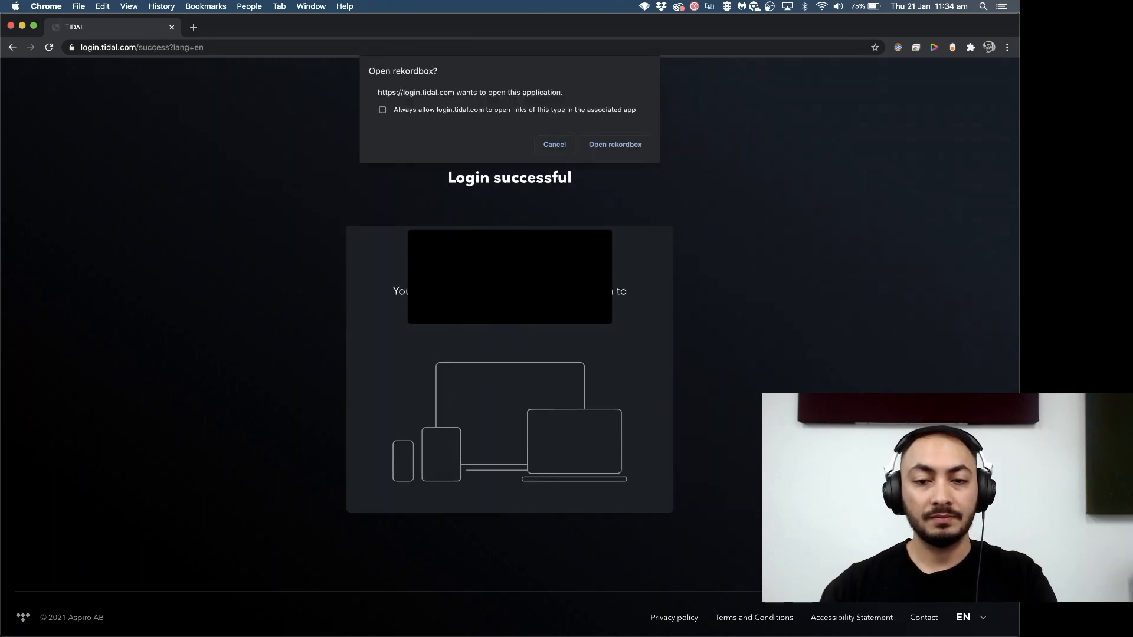
pyautogui.click(615, 144)
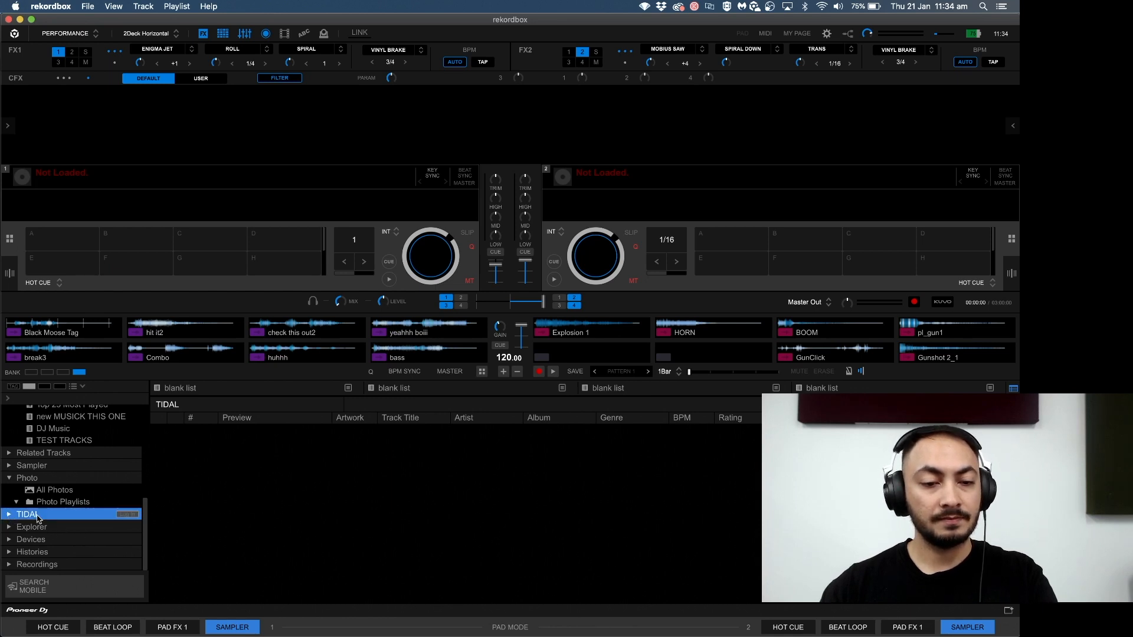
# - Expand TIDAL in the tree, view the 100 Search Tracks results, then show the empty My Collection
pyautogui.click(7, 515)
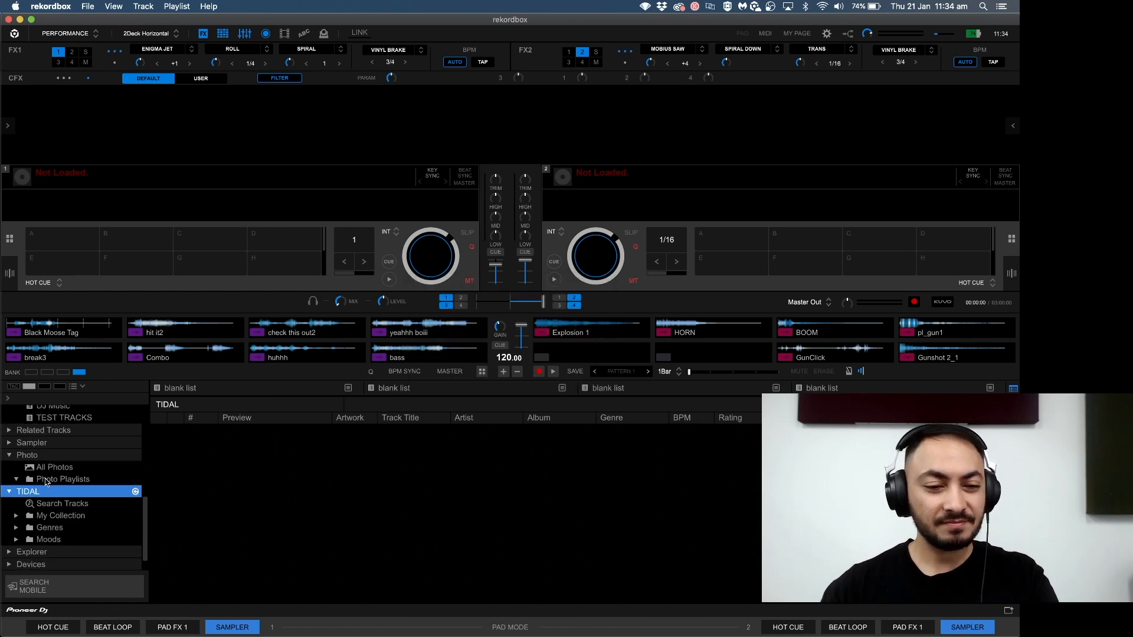
pyautogui.click(59, 486)
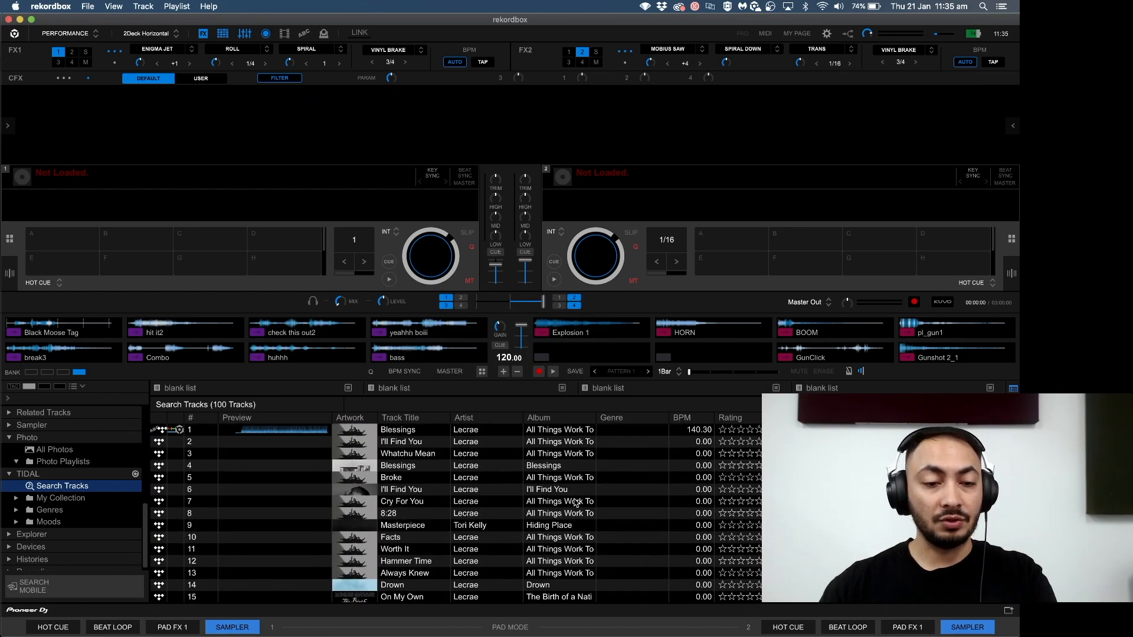
pyautogui.click(61, 498)
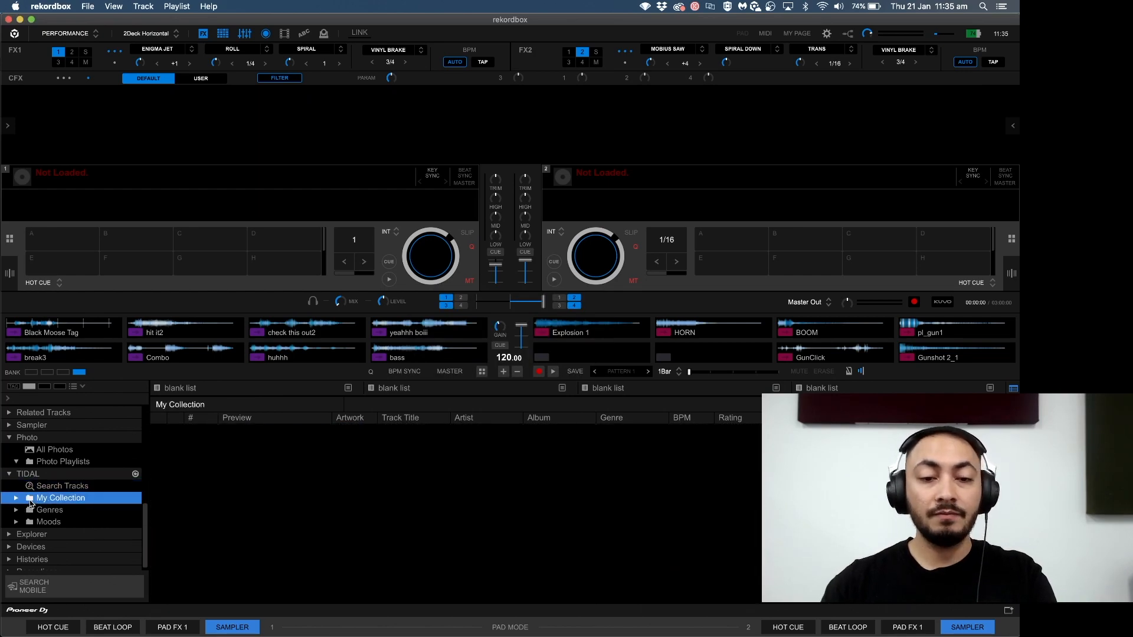
# - Expand My Collection and My Mix, list My Mix 1's 40 tracks, then switch to My Mix 2
pyautogui.click(18, 498)
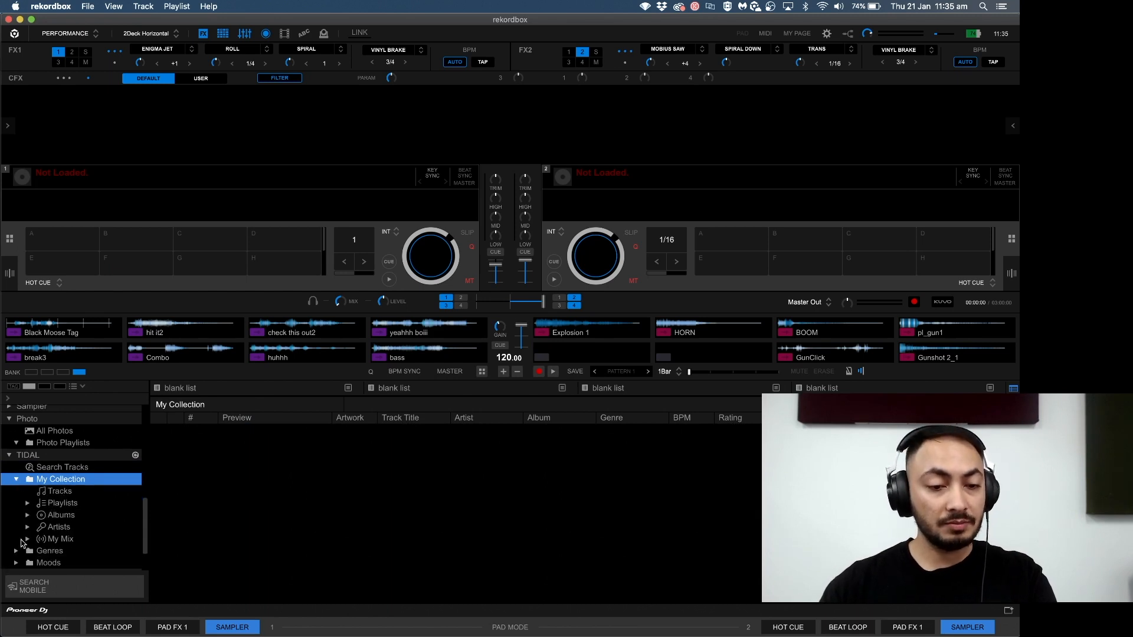
pyautogui.click(26, 538)
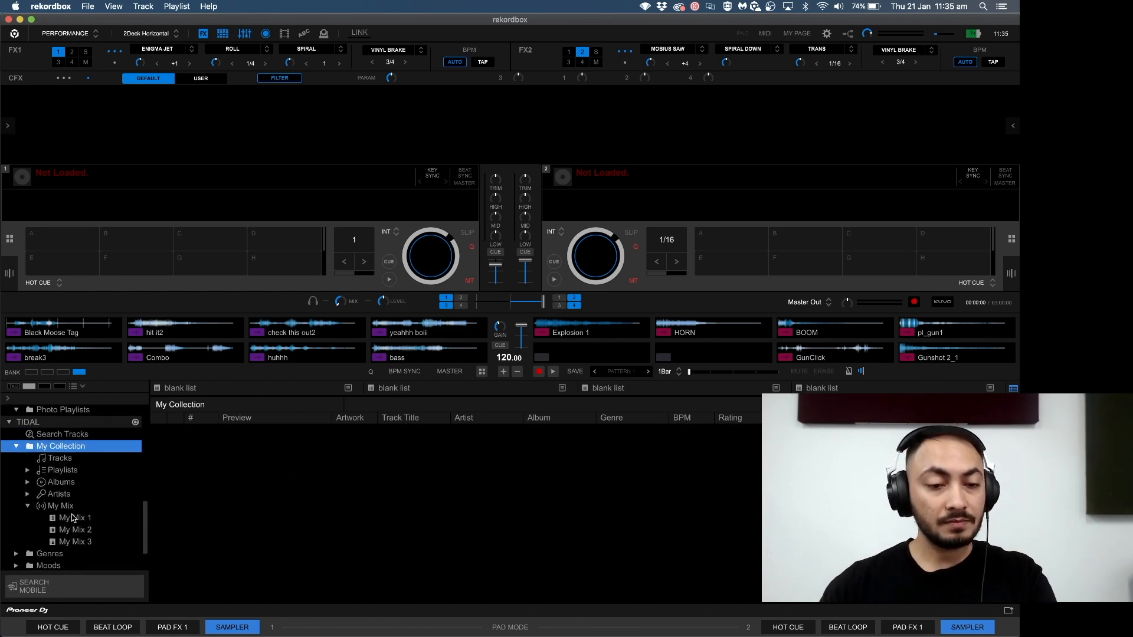
pyautogui.click(76, 518)
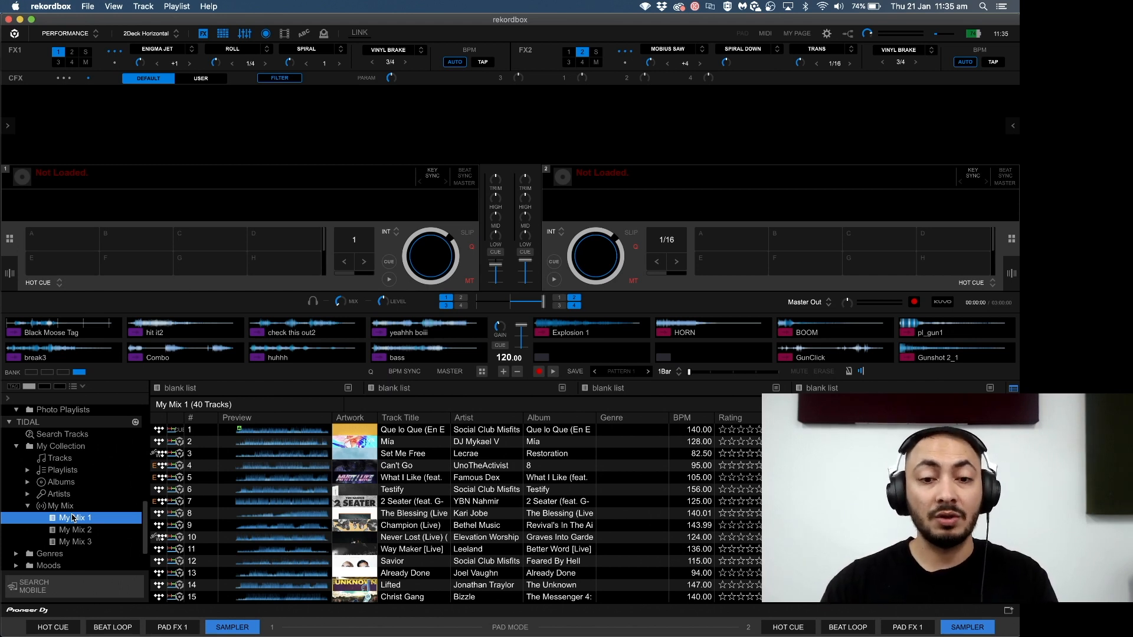
pyautogui.moveTo(319, 472)
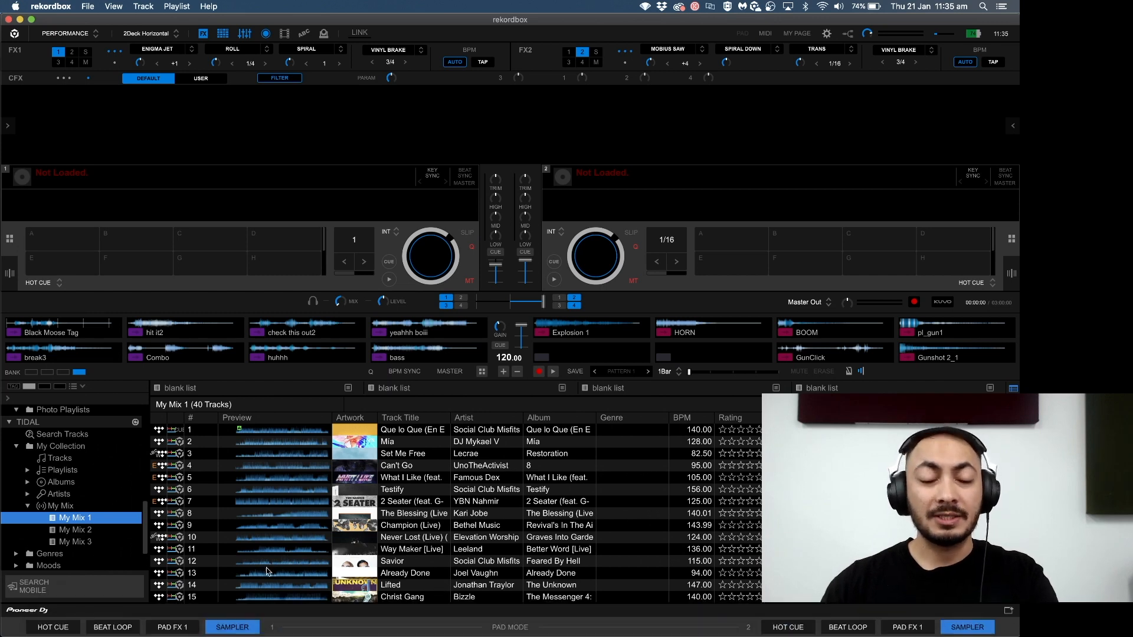
pyautogui.moveTo(244, 536)
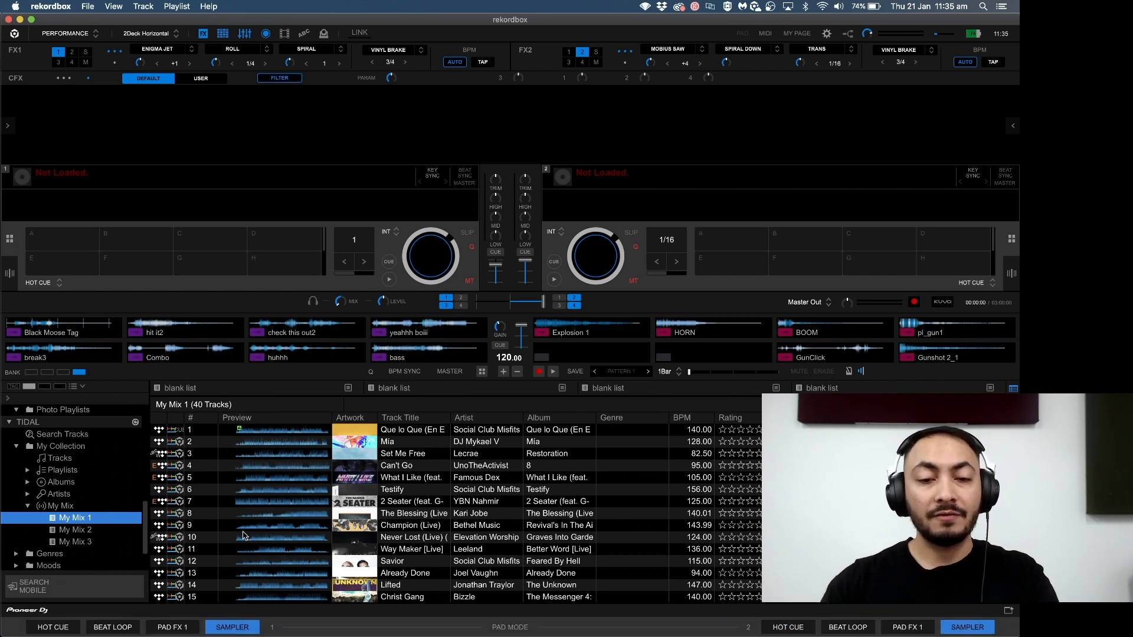
pyautogui.click(75, 530)
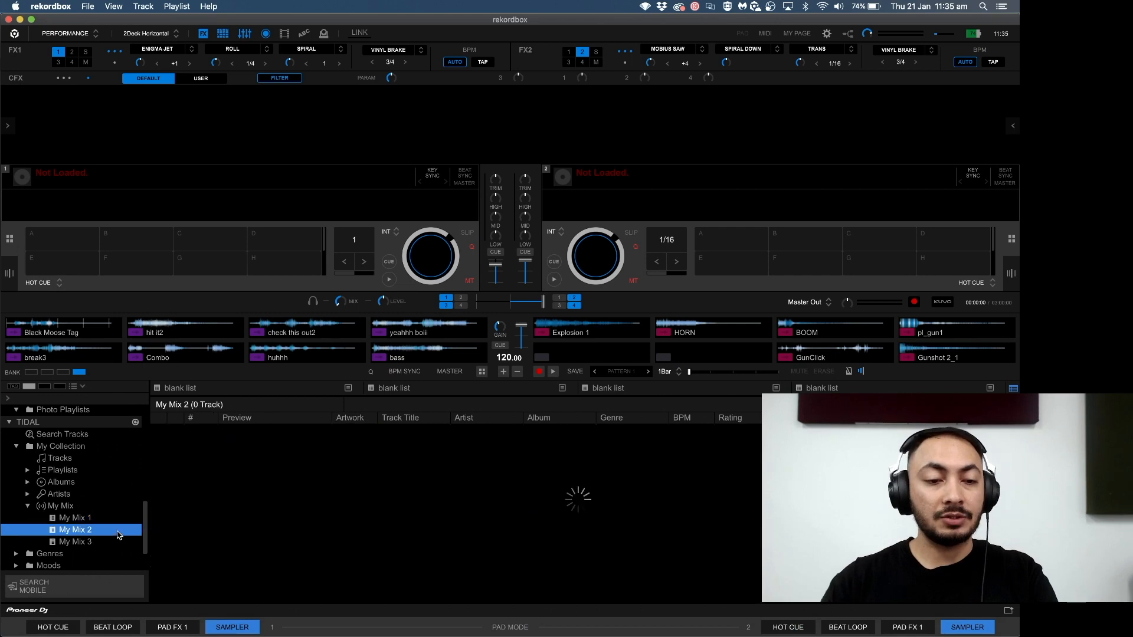
# - Load track 14, RUN-DMC's 'Beats To The Rhythm', from My Mix 2 onto deck 1
pyautogui.click(75, 529)
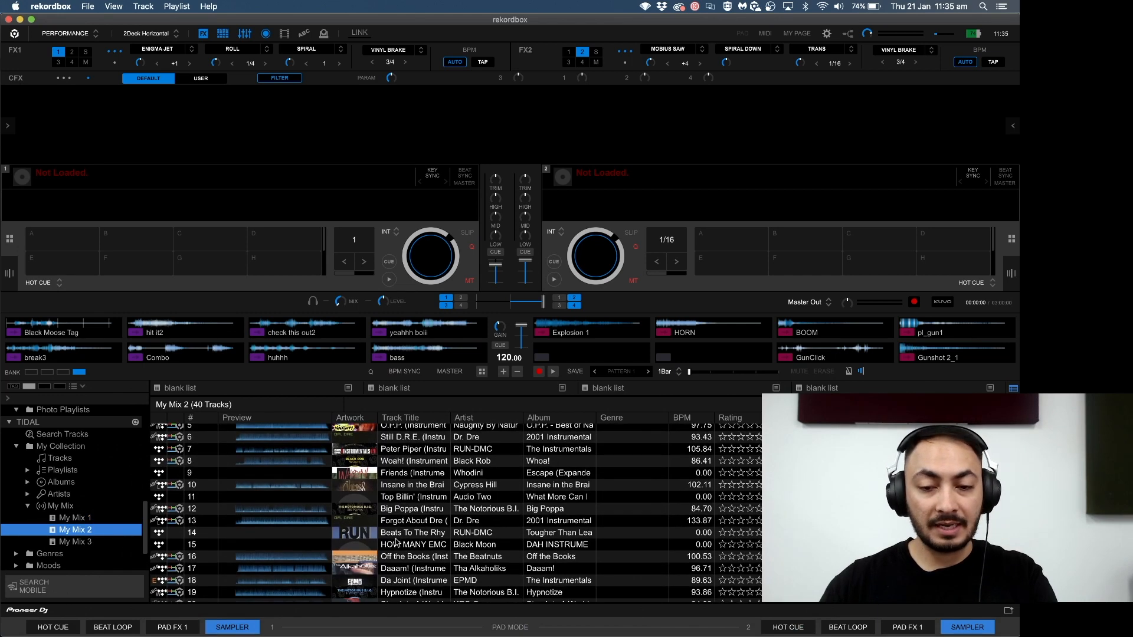
pyautogui.scroll(-3)
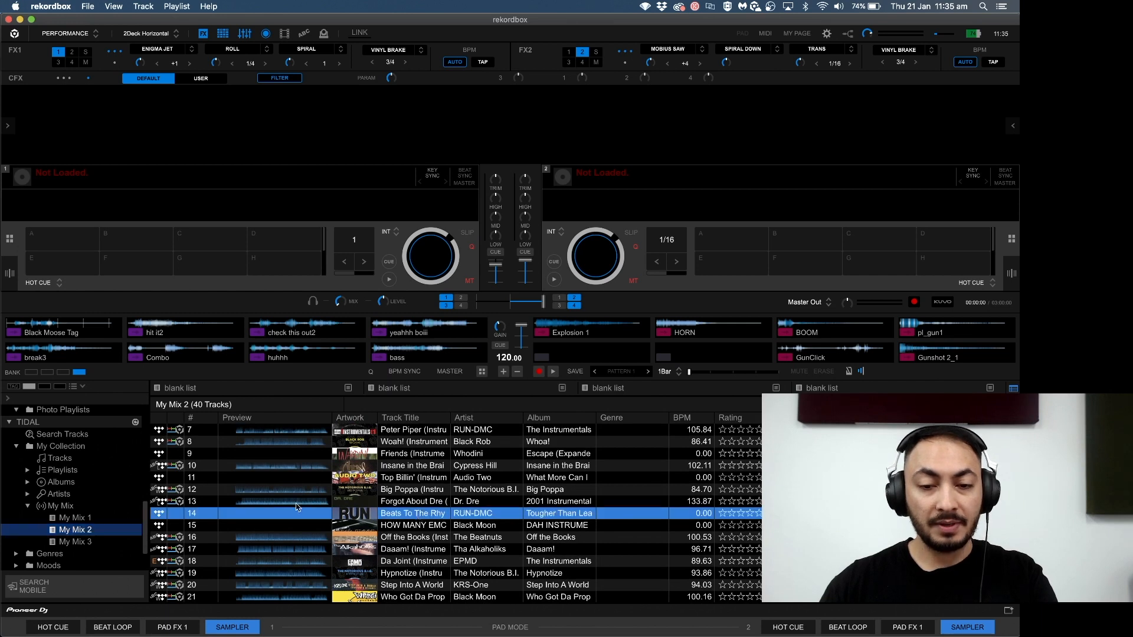
pyautogui.moveTo(271, 521)
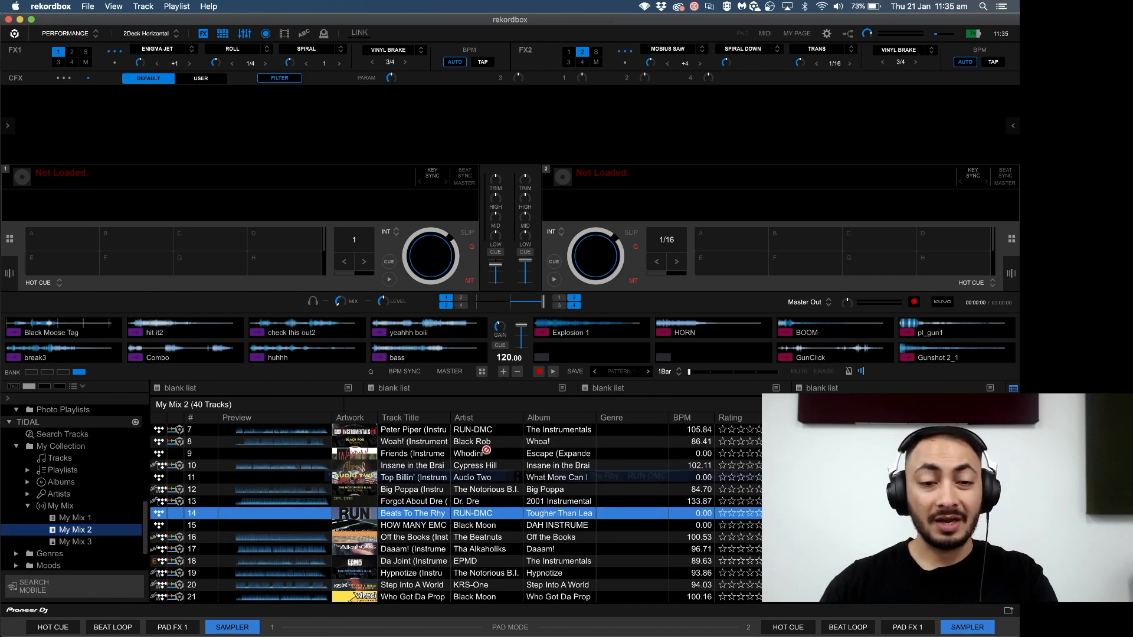
pyautogui.doubleClick(413, 514)
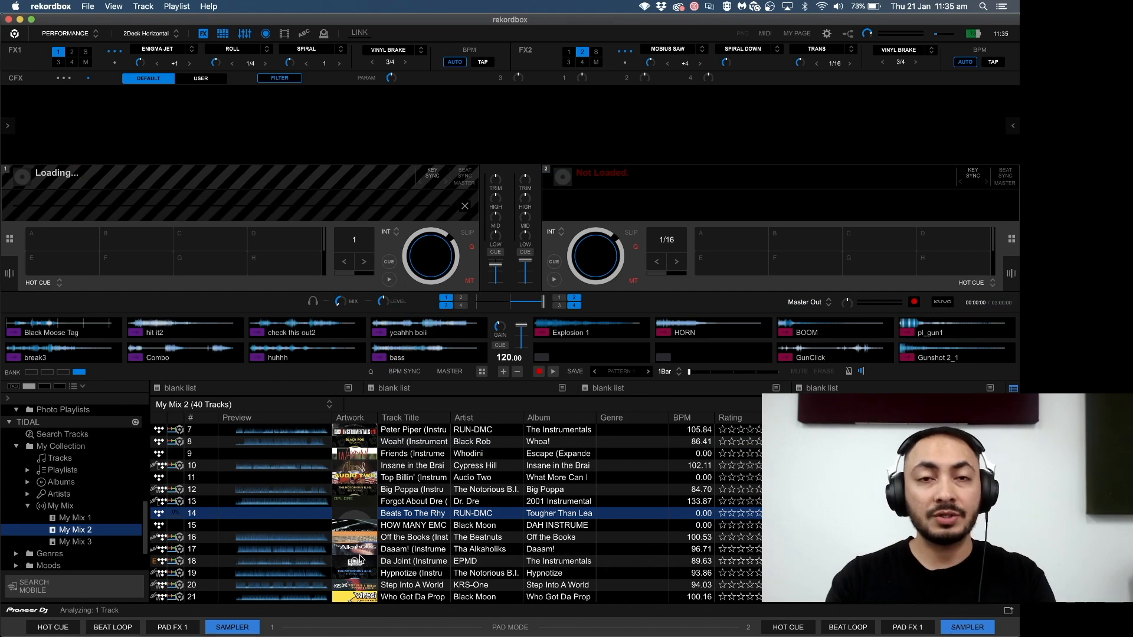
# - Play deck 1, collapse My Mix and bring the 143-track '90s Christian Hip Hop' TIDAL playlist into view
pyautogui.scroll(-3)
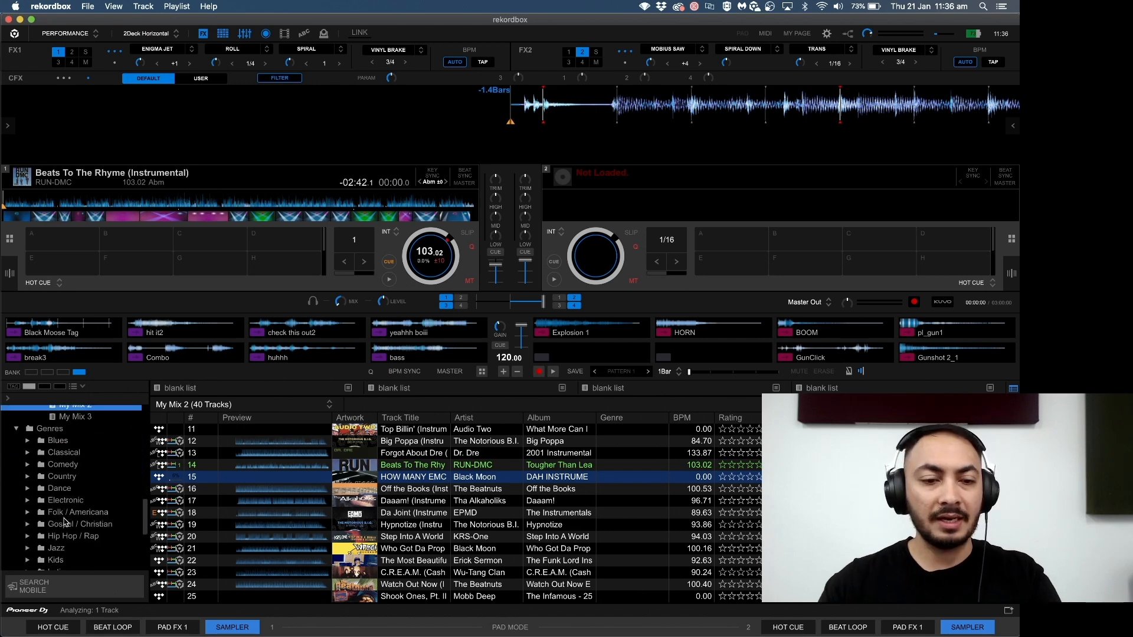
pyautogui.scroll(-3)
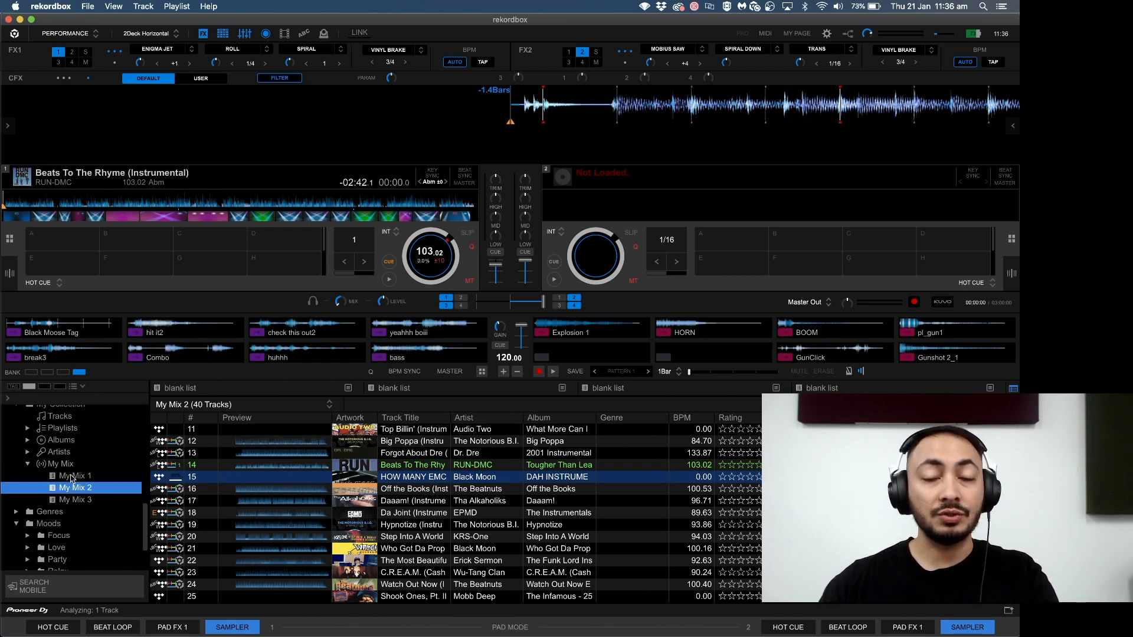
pyautogui.click(33, 462)
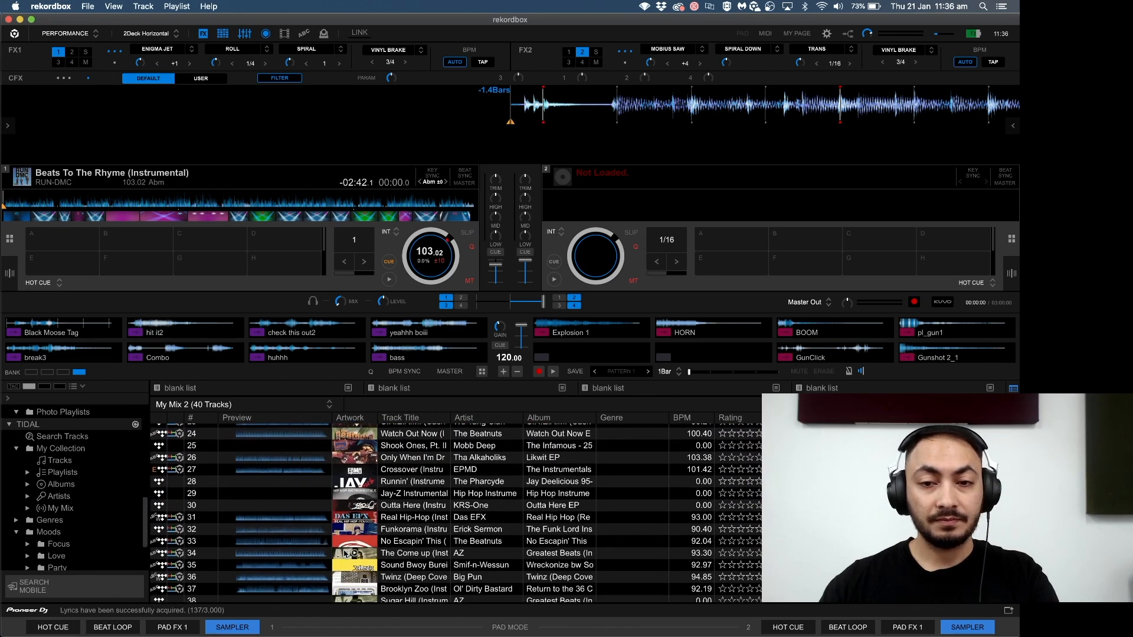
pyautogui.scroll(-3)
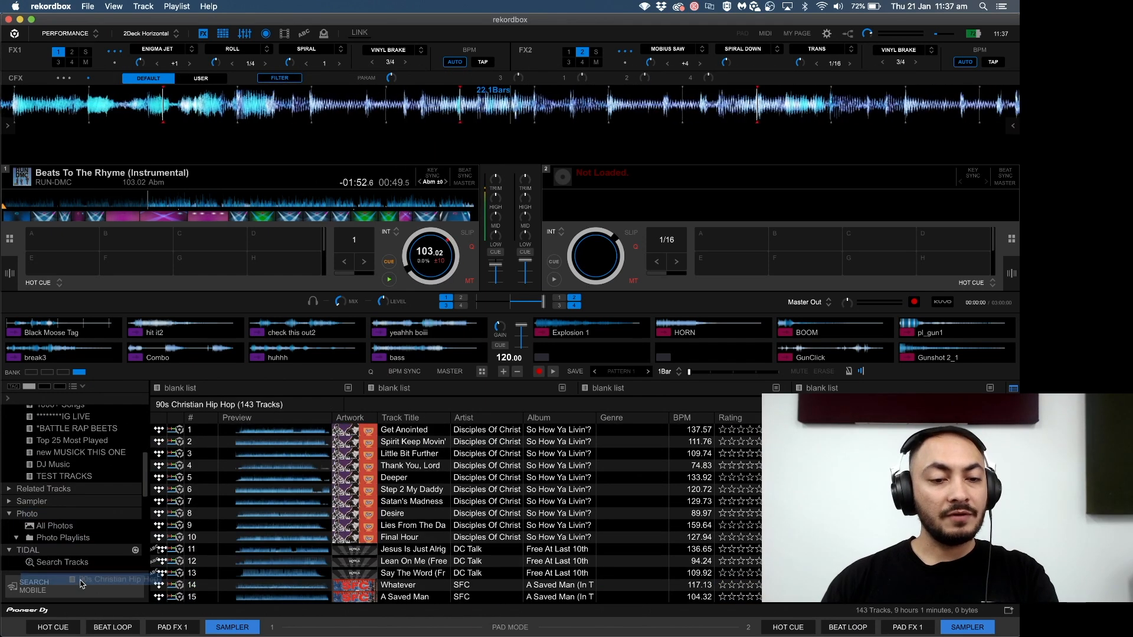
# - Drop '90s Christian Hip Hop' onto Playlists and confirm replacing the same-named list
pyautogui.click(80, 537)
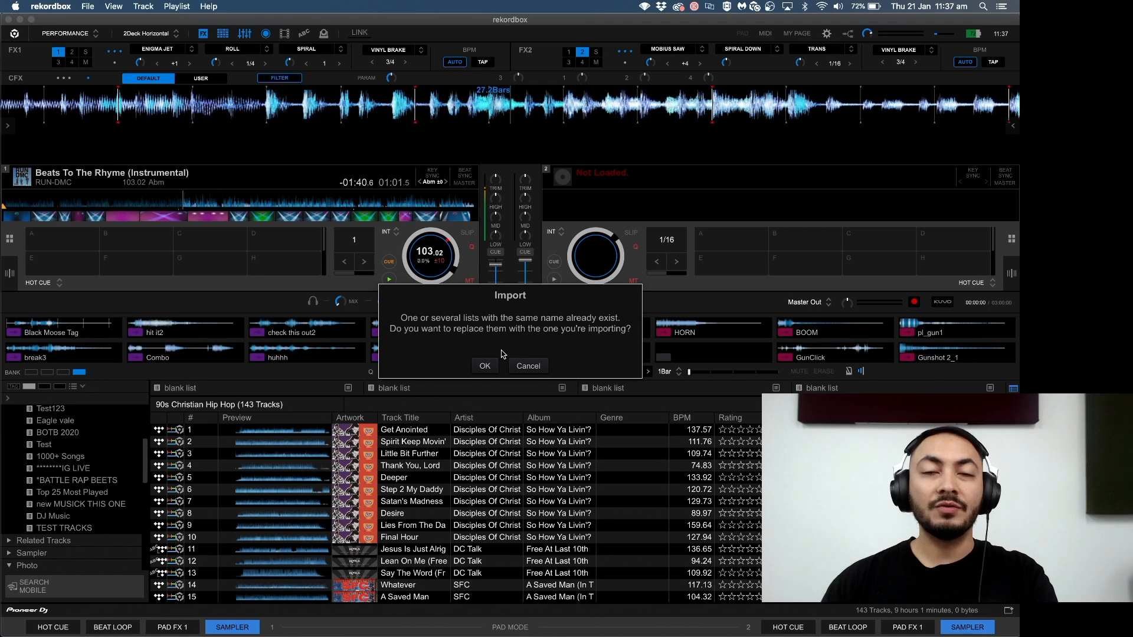
pyautogui.click(485, 366)
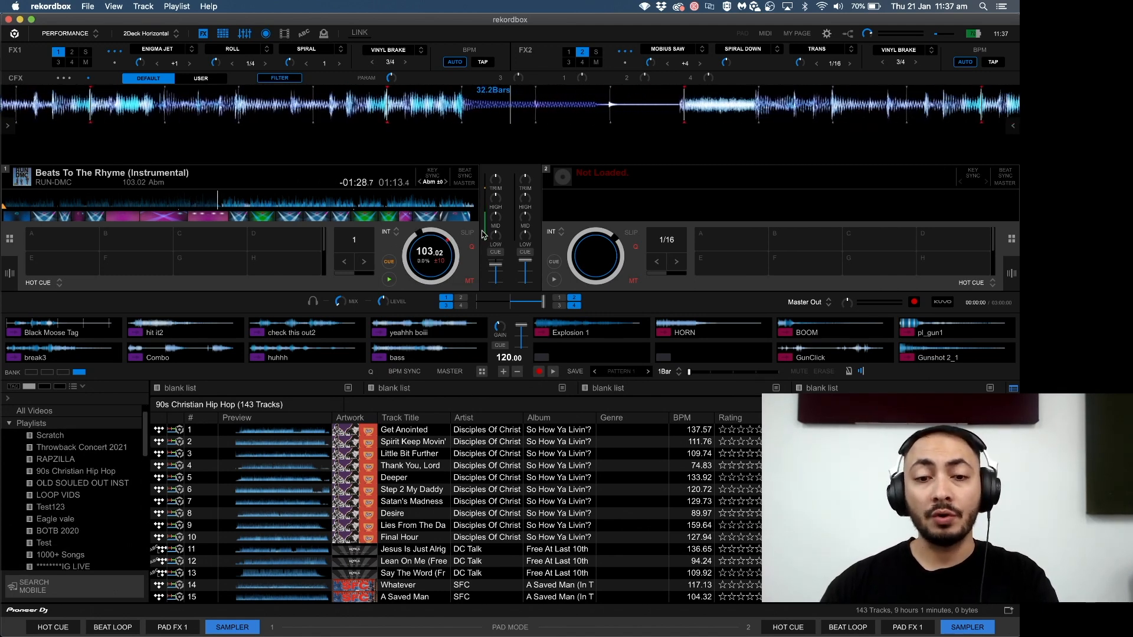
pyautogui.click(410, 466)
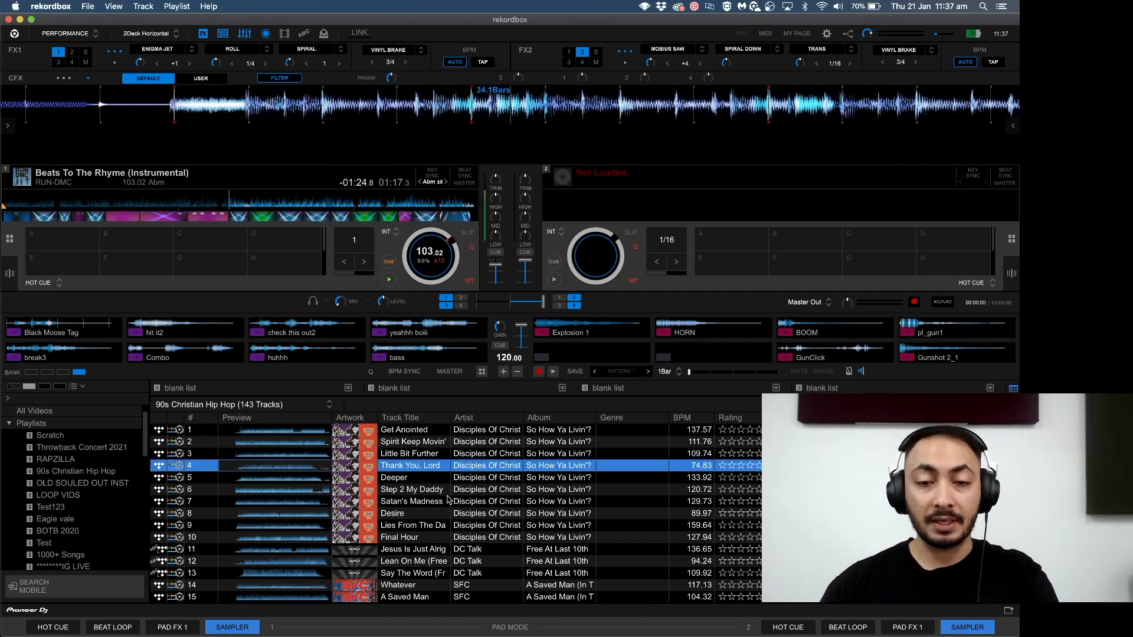
pyautogui.click(412, 501)
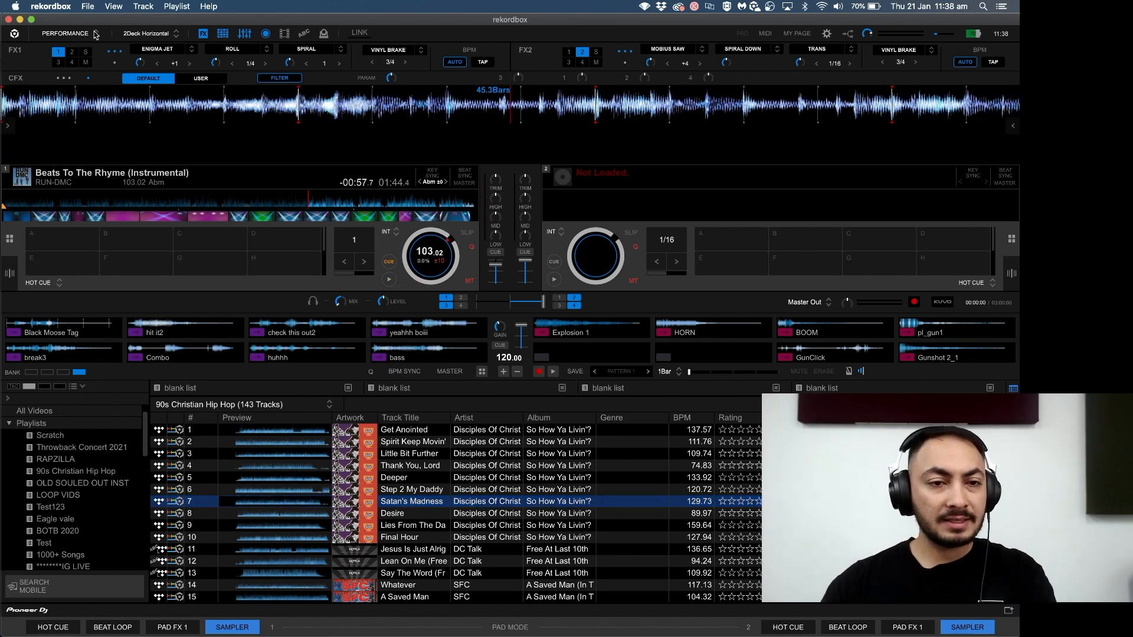
# - Switch to EXPORT mode and show '90s Christian Hip Hop' listing 0 tracks there
pyautogui.click(66, 33)
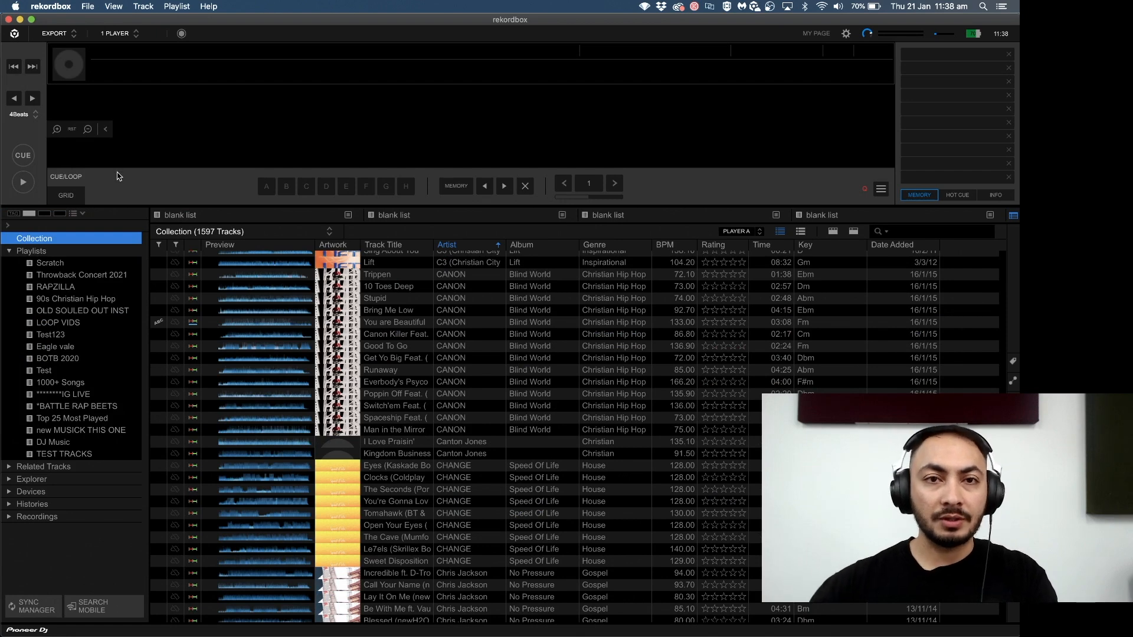
pyautogui.moveTo(235, 340)
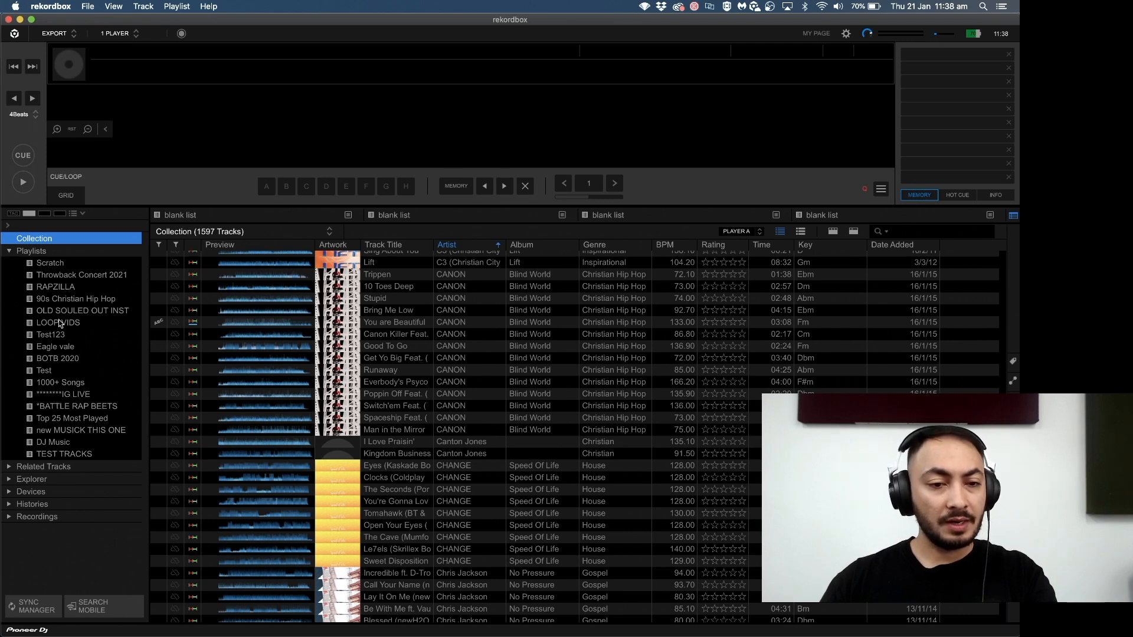
pyautogui.click(75, 298)
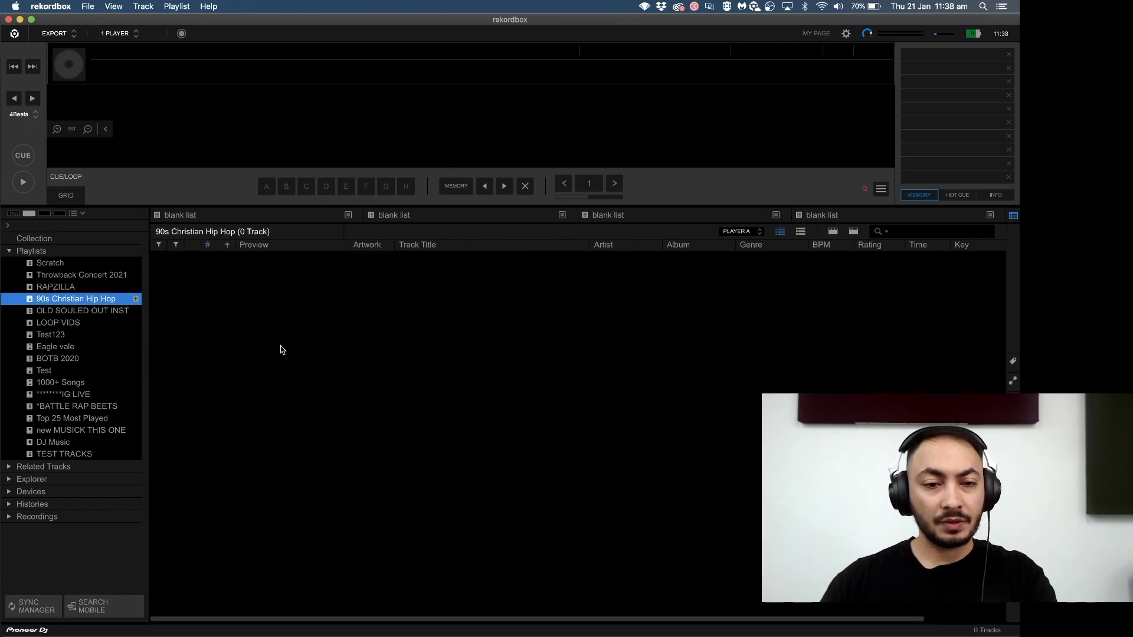
pyautogui.moveTo(239, 349)
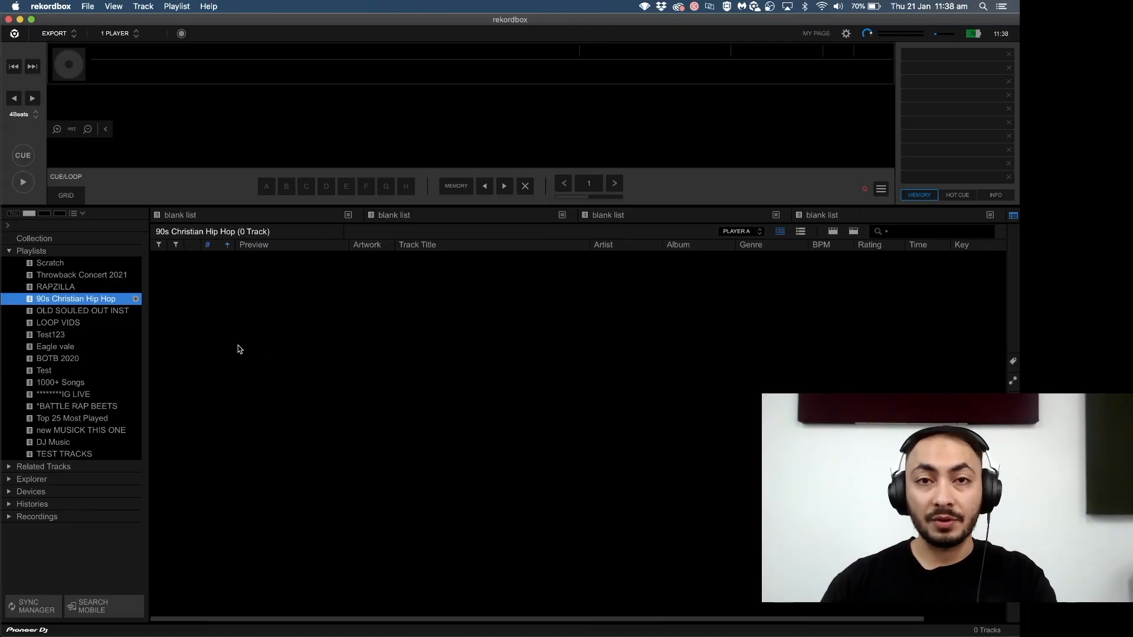
pyautogui.moveTo(295, 375)
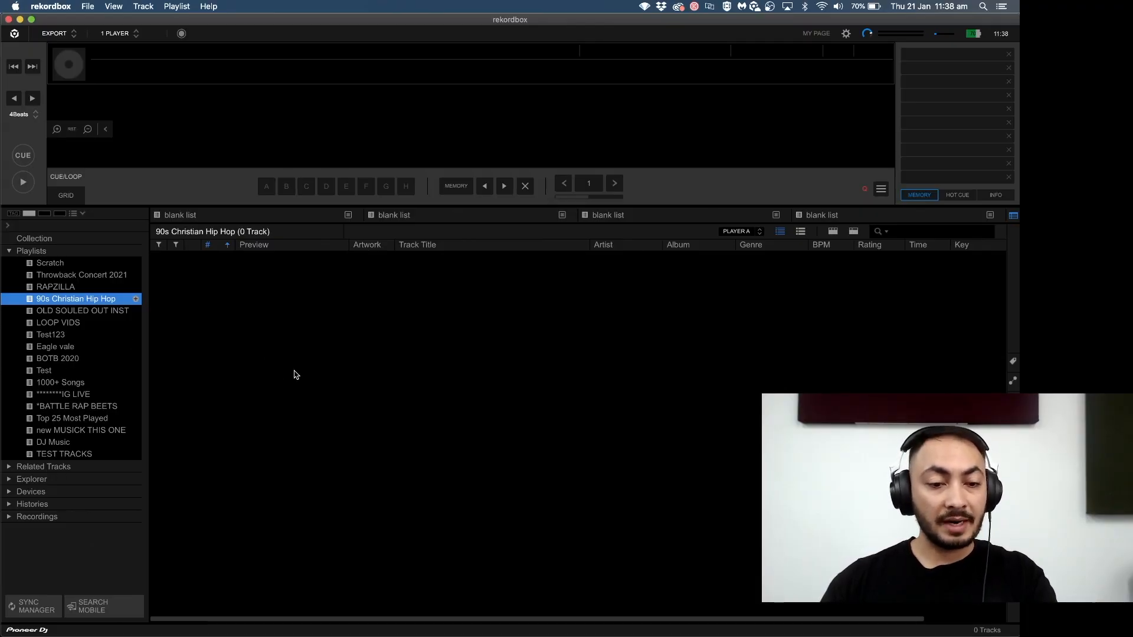
# - Glance through Preferences, then return to PERFORMANCE mode where the playlist lists 143 tracks
pyautogui.click(847, 33)
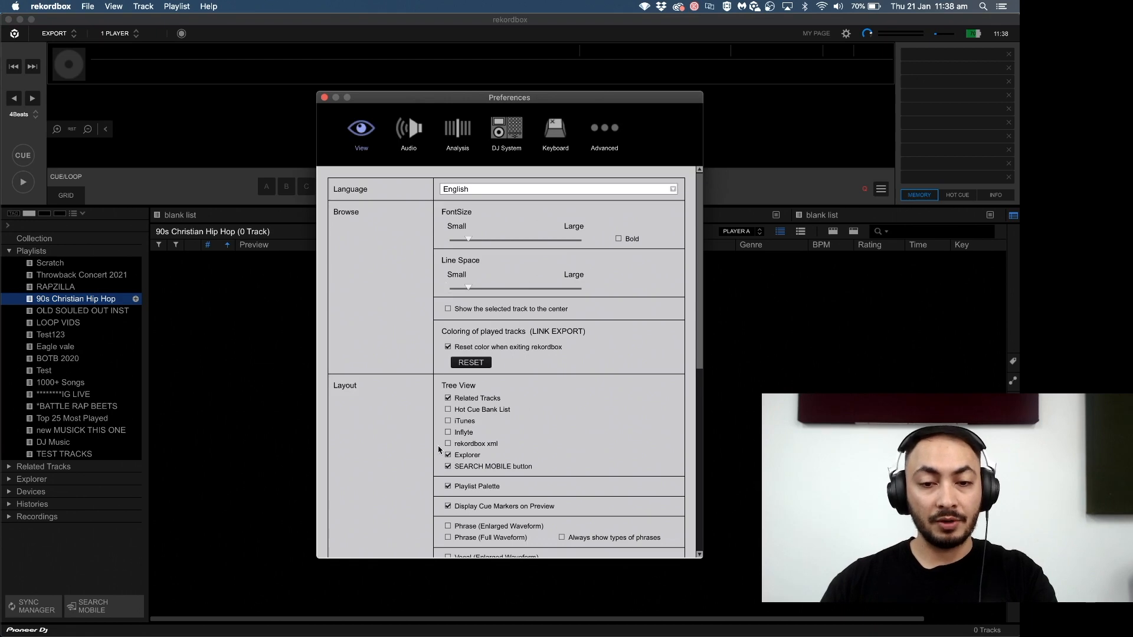
pyautogui.scroll(-3)
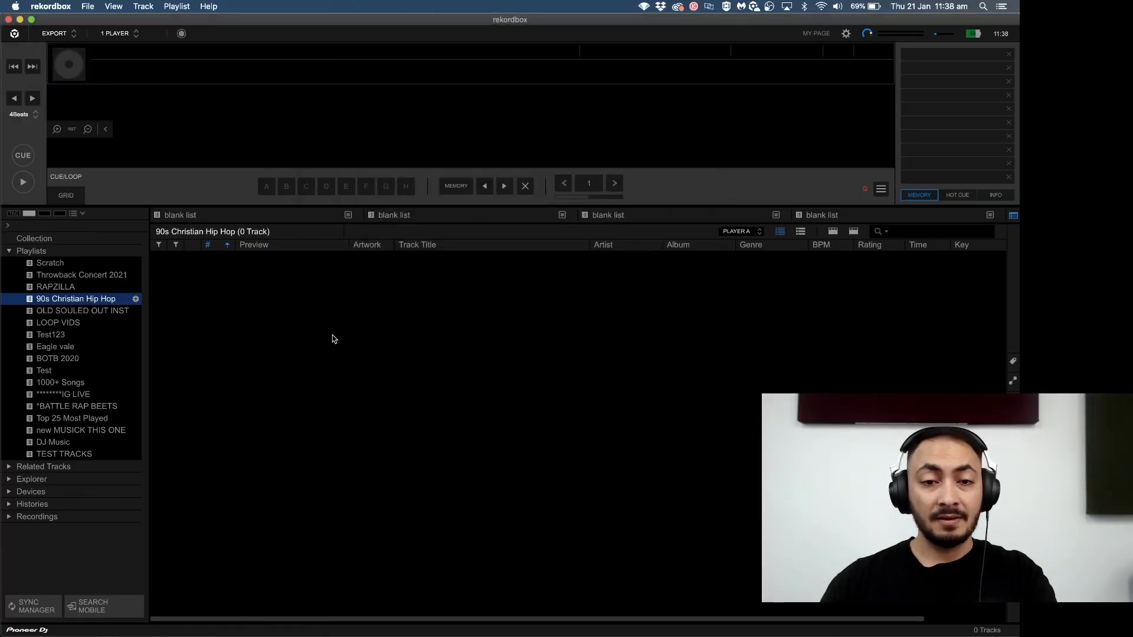
pyautogui.click(57, 33)
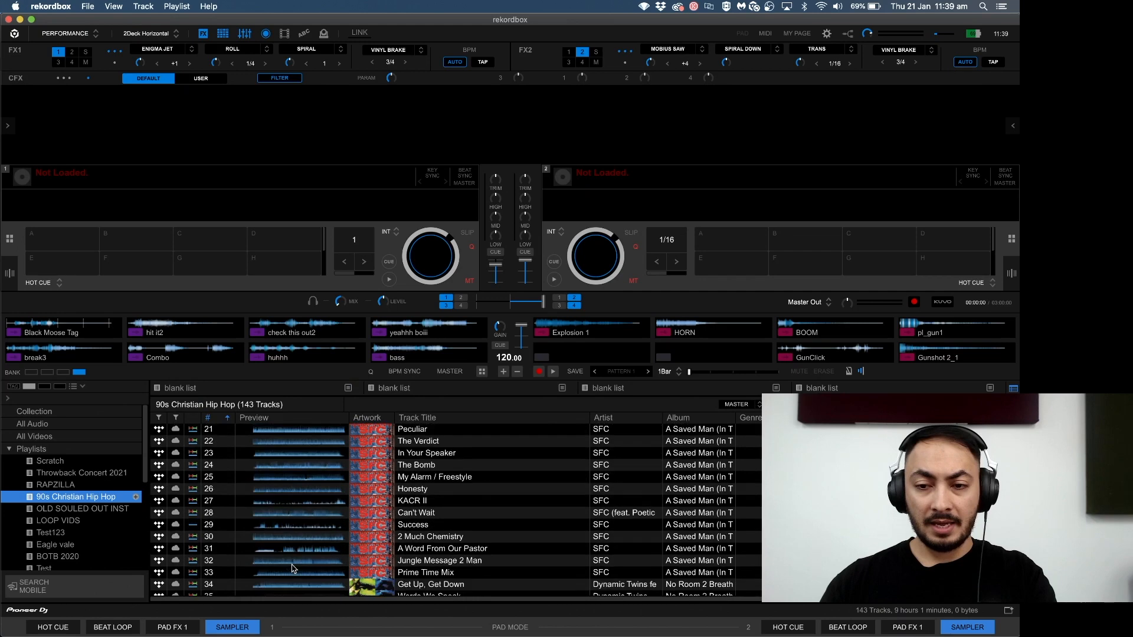
pyautogui.scroll(-3)
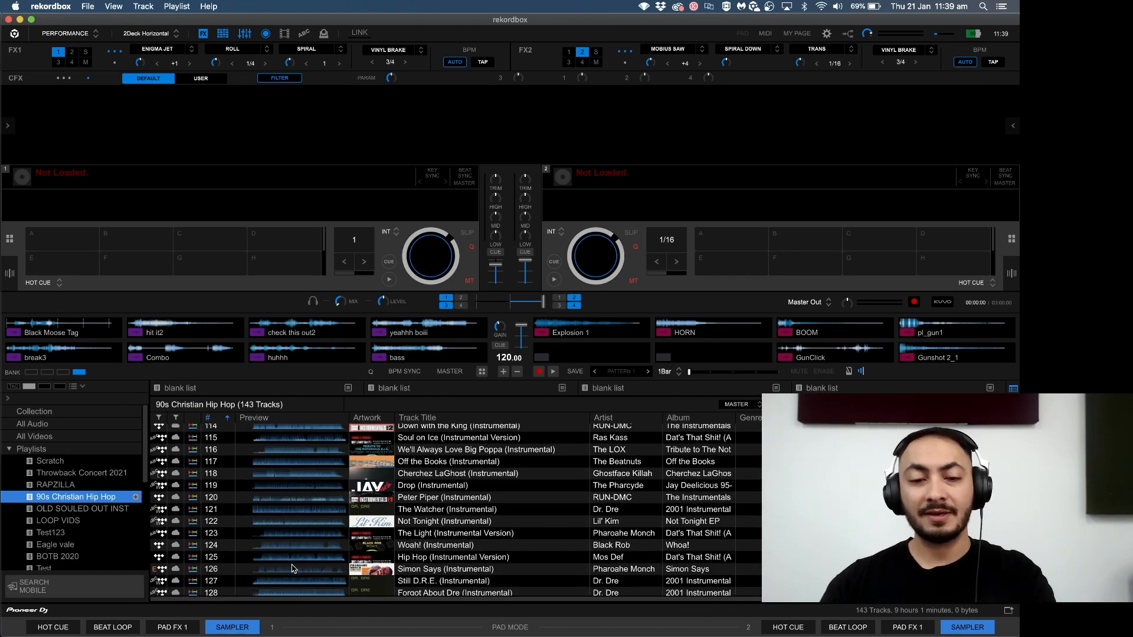
pyautogui.scroll(-3)
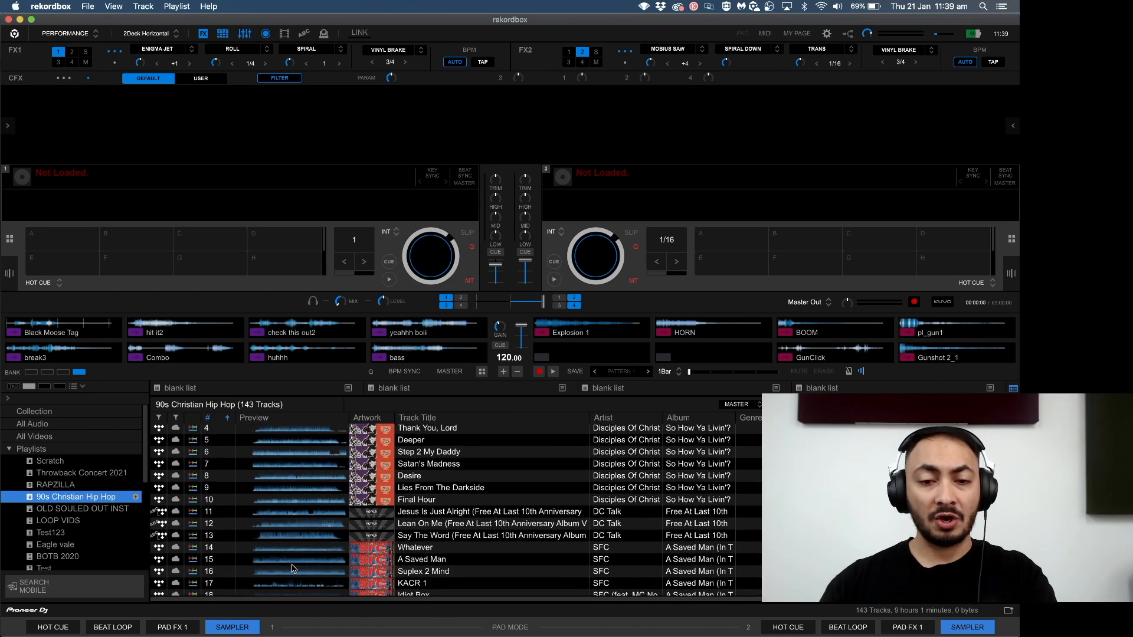
pyautogui.scroll(-3)
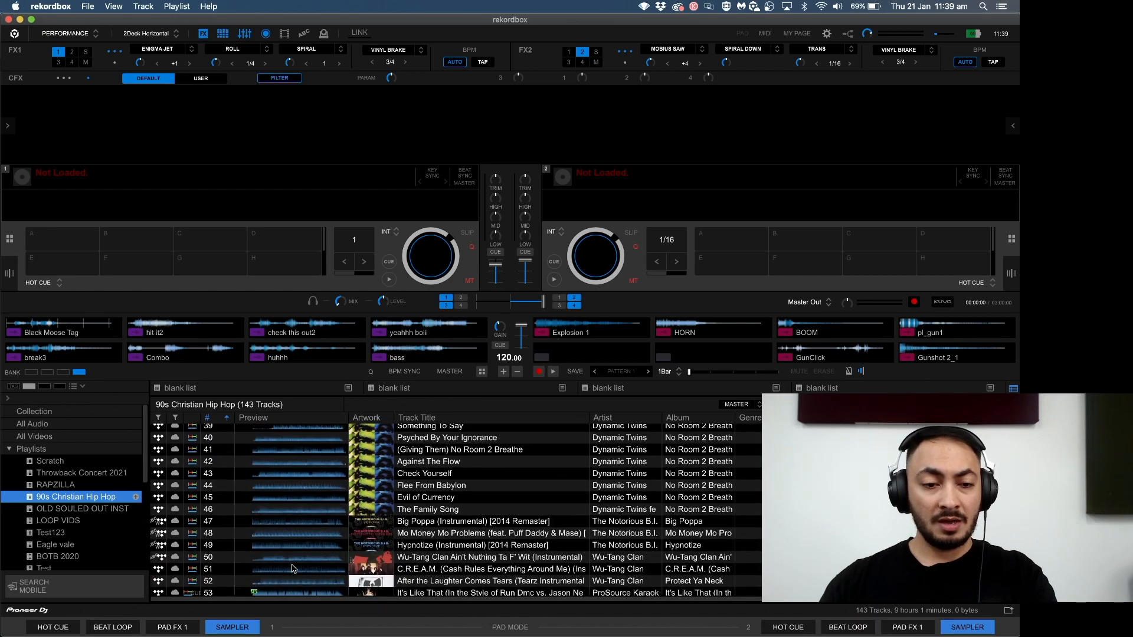